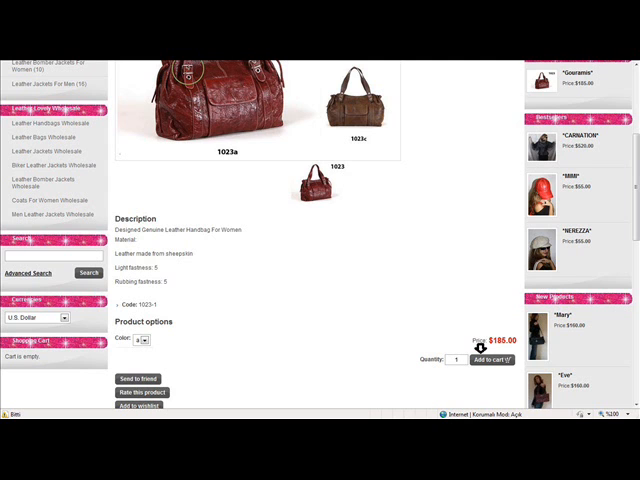
Add the red leather handbag to the cart and view the cart page.
click(488, 360)
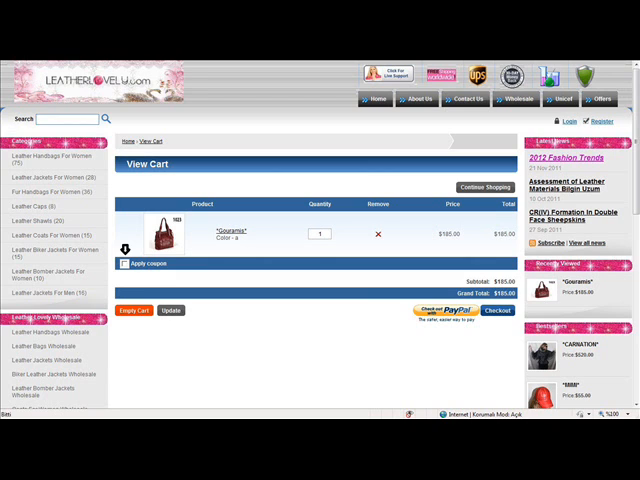
Apply coupon code 'leathlove78923' to the cart, lowering the grand total.
text(leathlove78923)
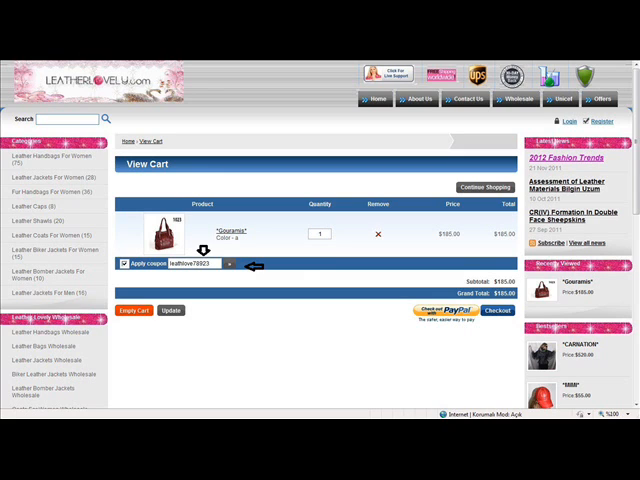
click(236, 266)
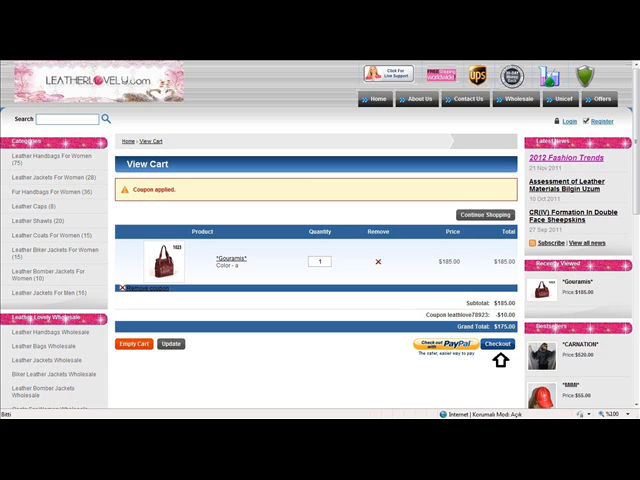
Proceed from the cart to the checkout page with sign-in, register and guest options.
click(498, 344)
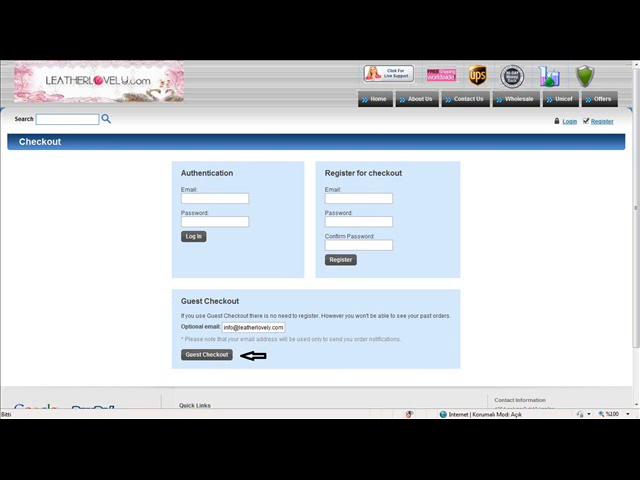
Continue as a guest and submit the filled billing address to reach billing method choices.
click(208, 354)
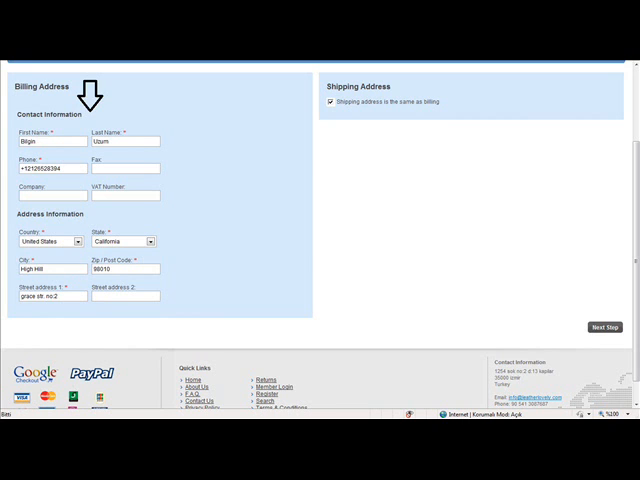
click(604, 328)
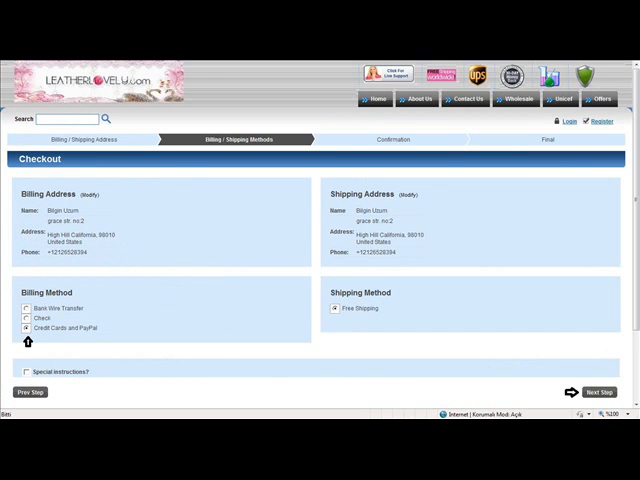